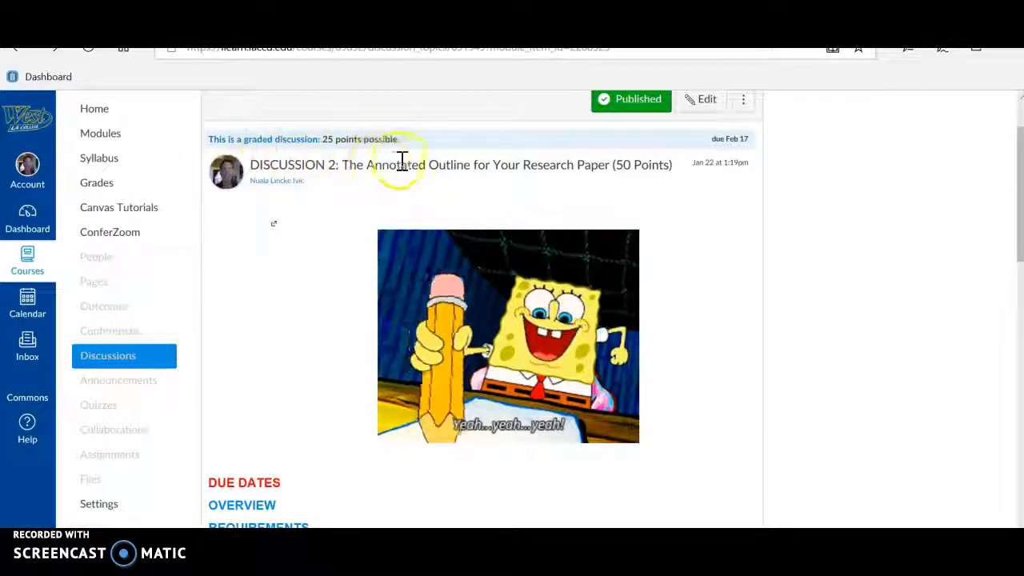
mouse_move(588, 167)
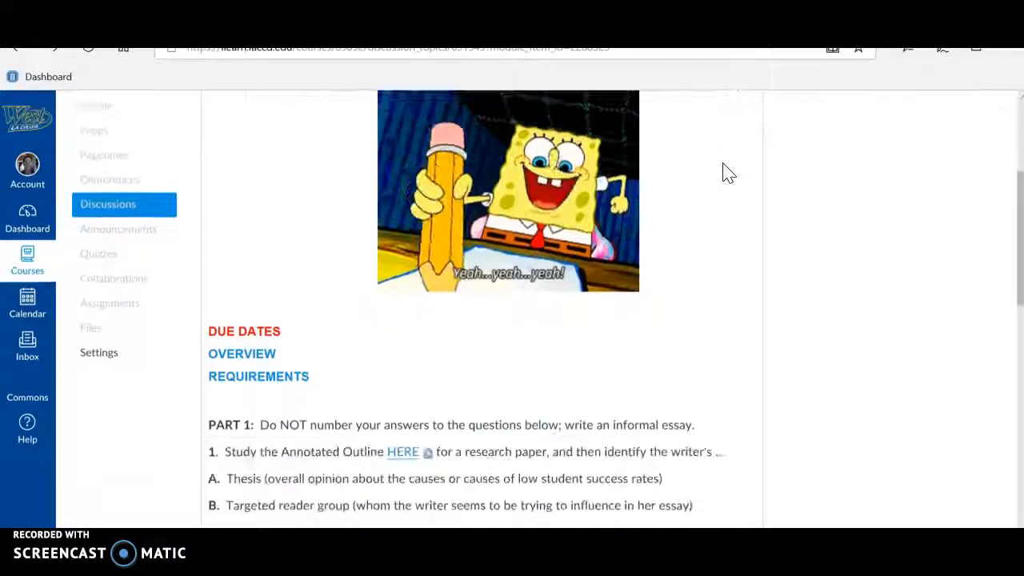
Step: Scroll past the image to the Due Dates, Overview, Requirements links and Part 1
scroll(down, 3)
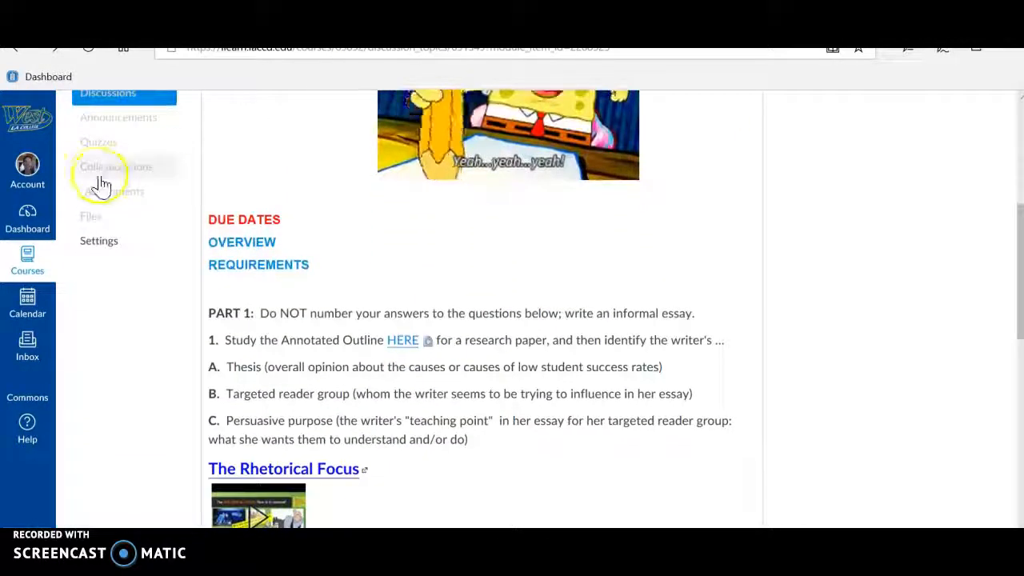
mouse_move(284, 221)
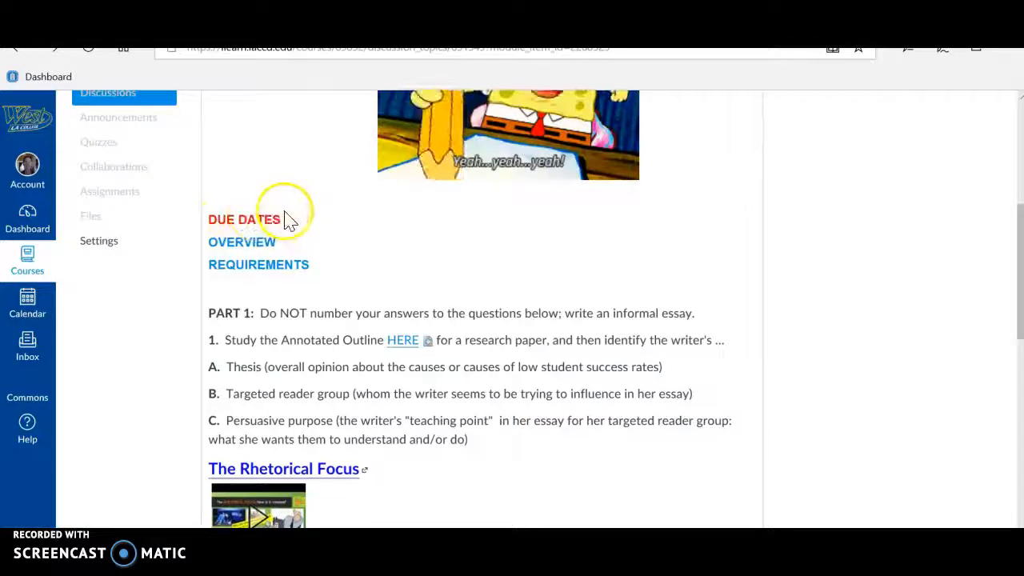
mouse_move(288, 264)
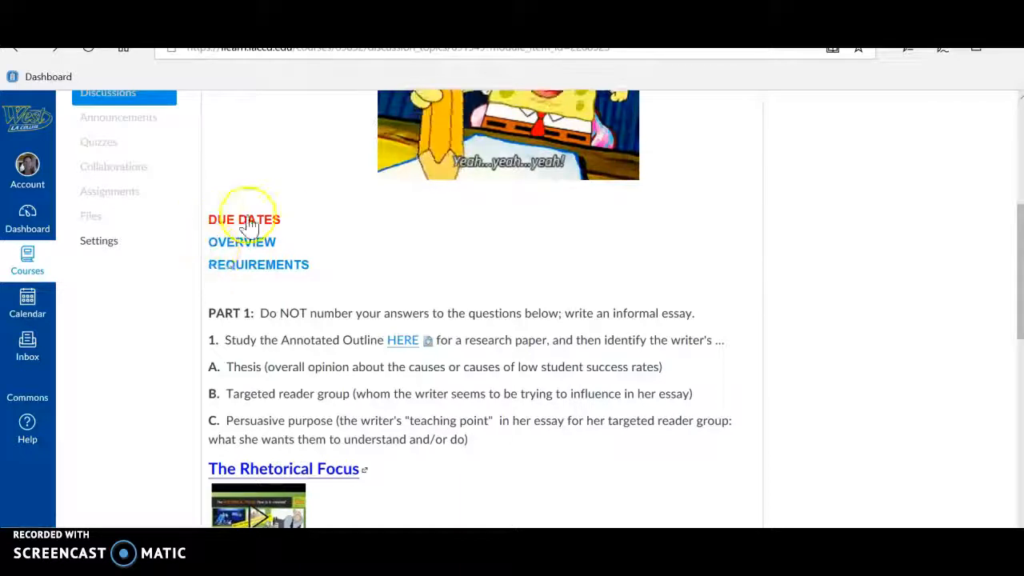
mouse_move(312, 265)
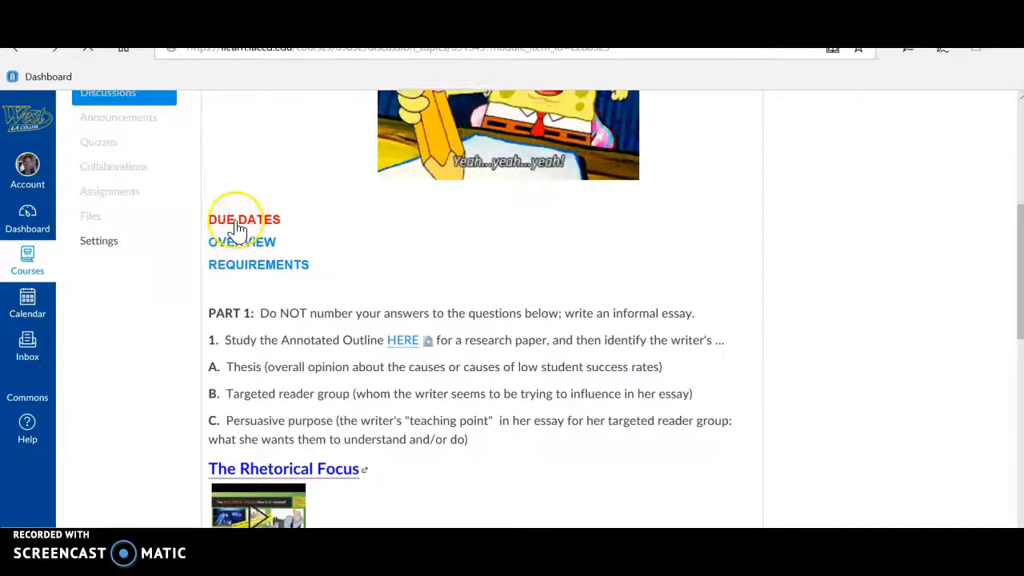
click(244, 218)
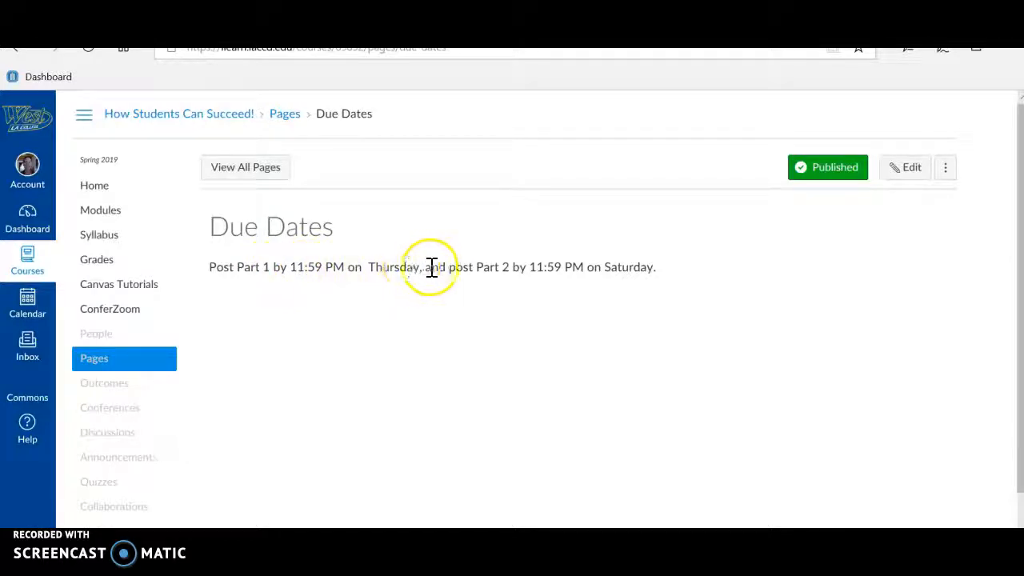
mouse_move(564, 268)
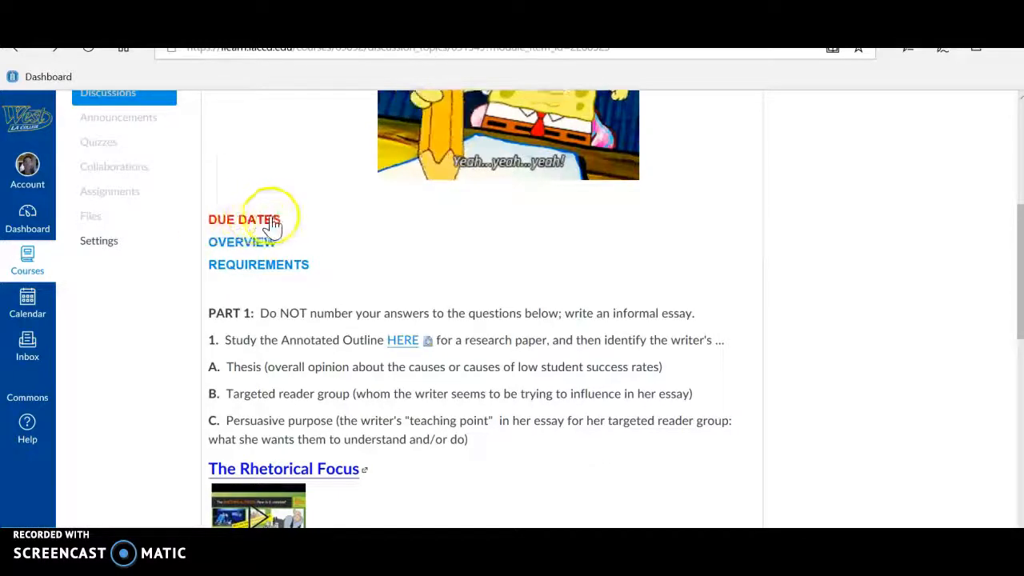
mouse_move(260, 313)
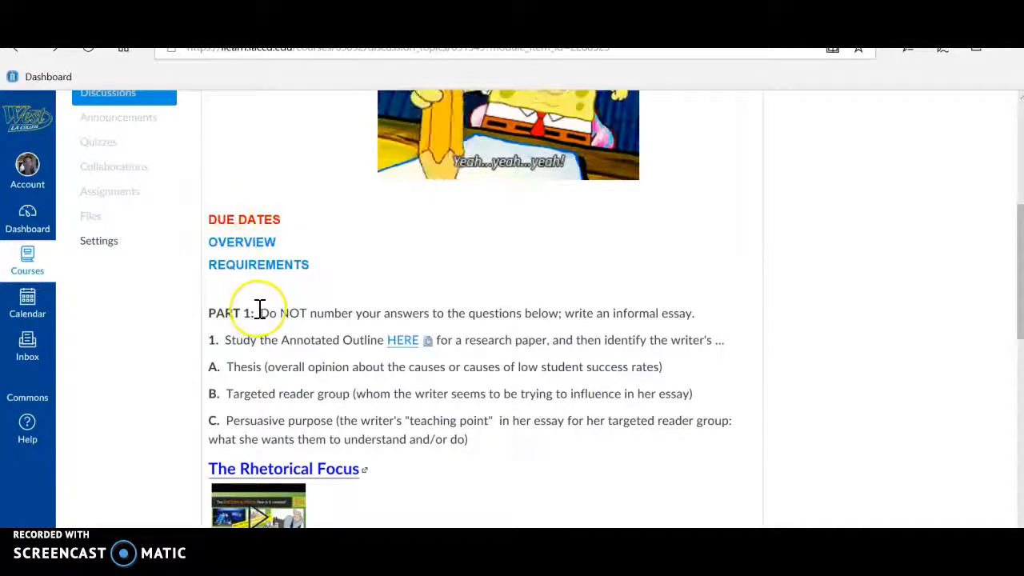
Step: Scroll to Part 2, back up, and open the Requirements link
scroll(down, 3)
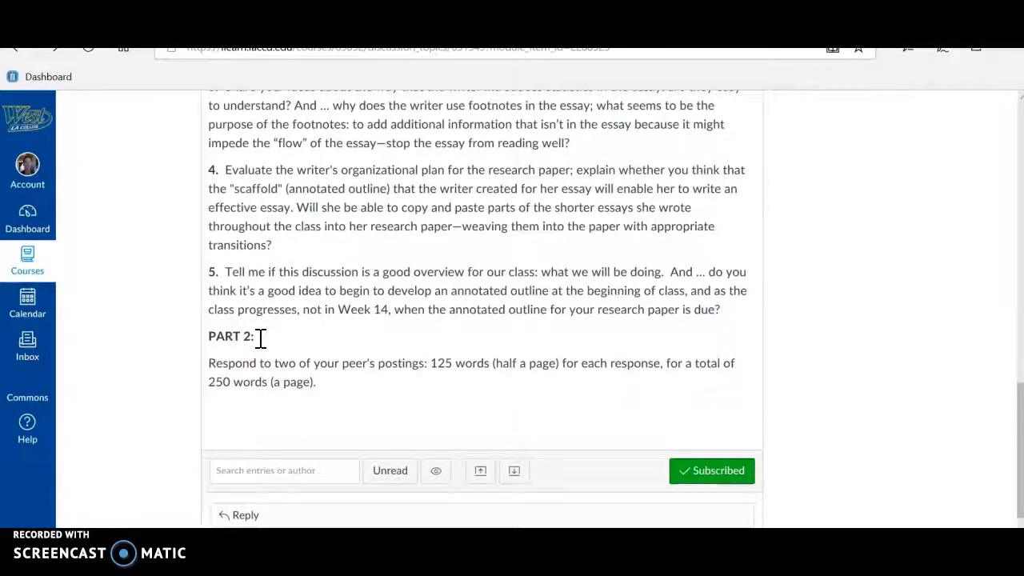
scroll(up, 3)
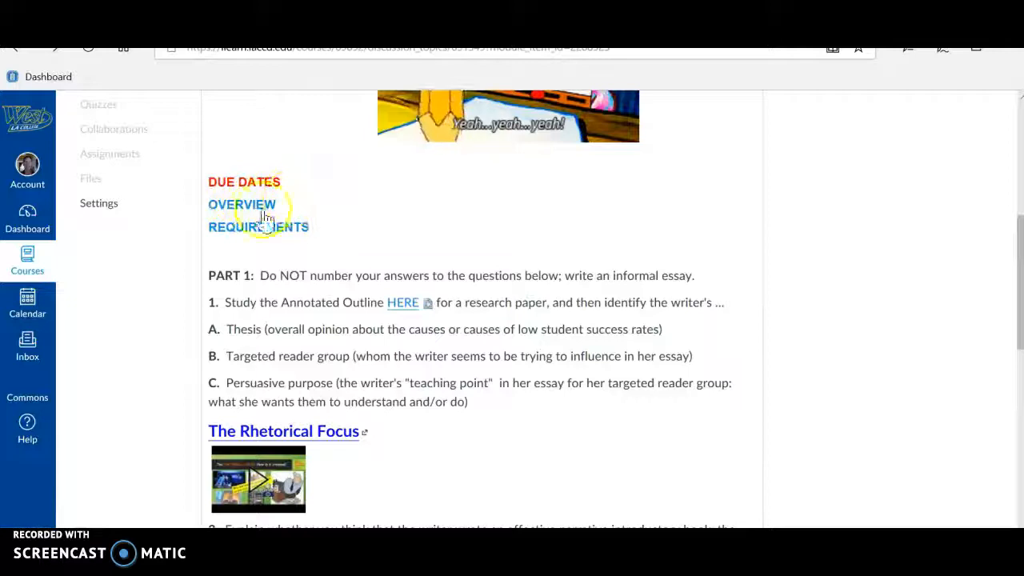
mouse_move(284, 235)
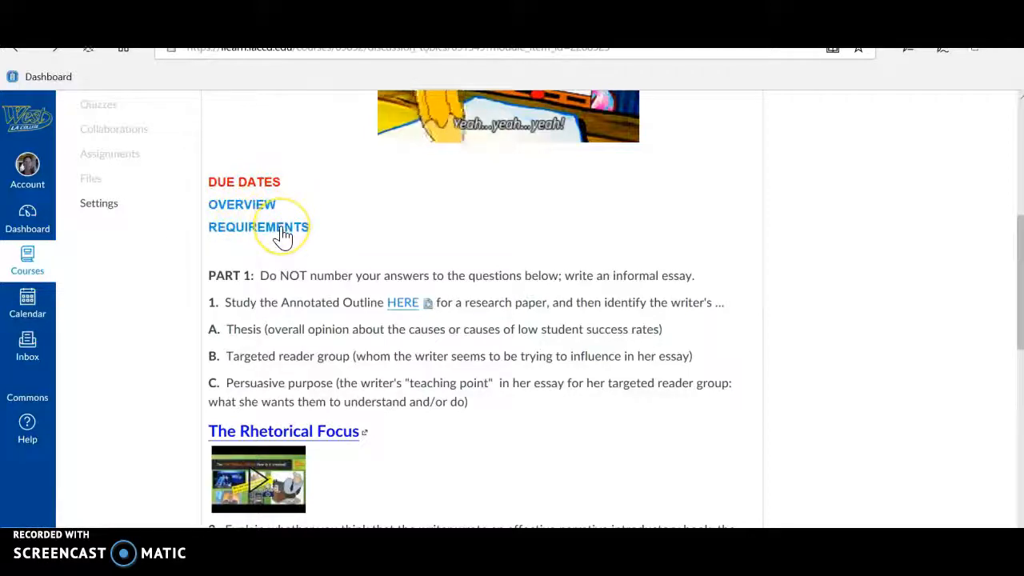
click(258, 226)
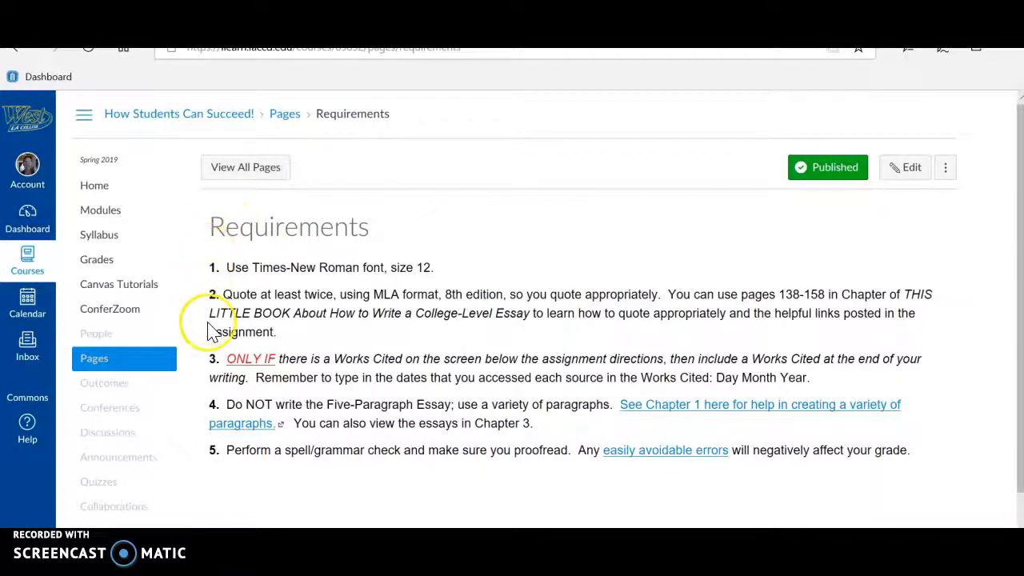
mouse_move(223, 462)
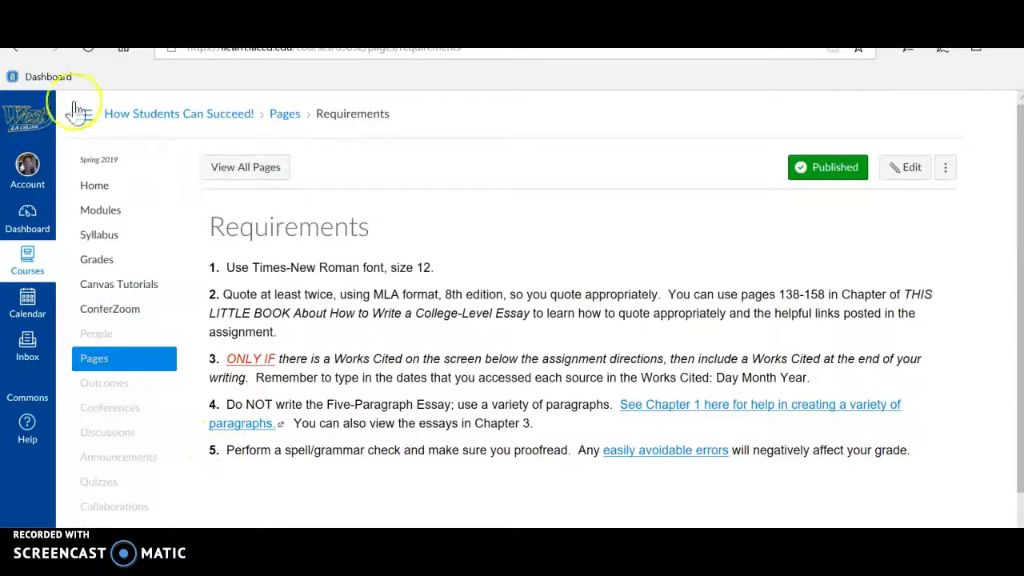
Step: Go back from the Requirements page to the Discussion 2 directions
click(84, 114)
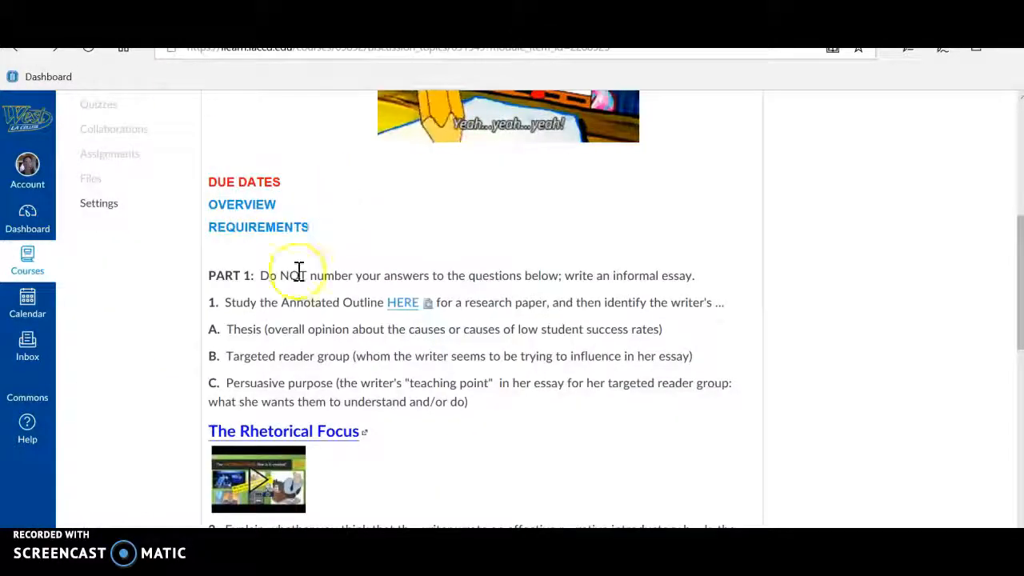
mouse_move(300, 492)
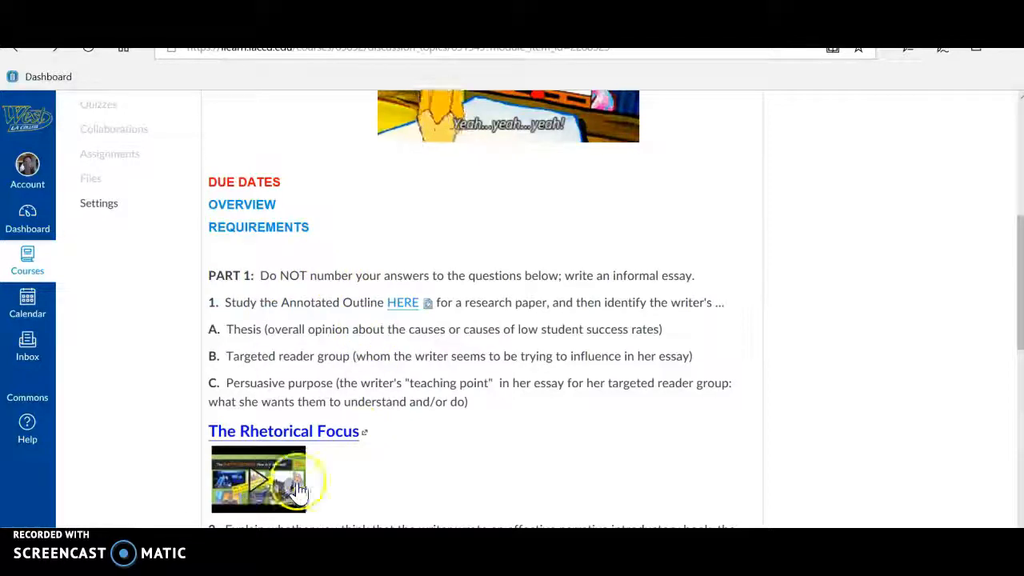
scroll(down, 3)
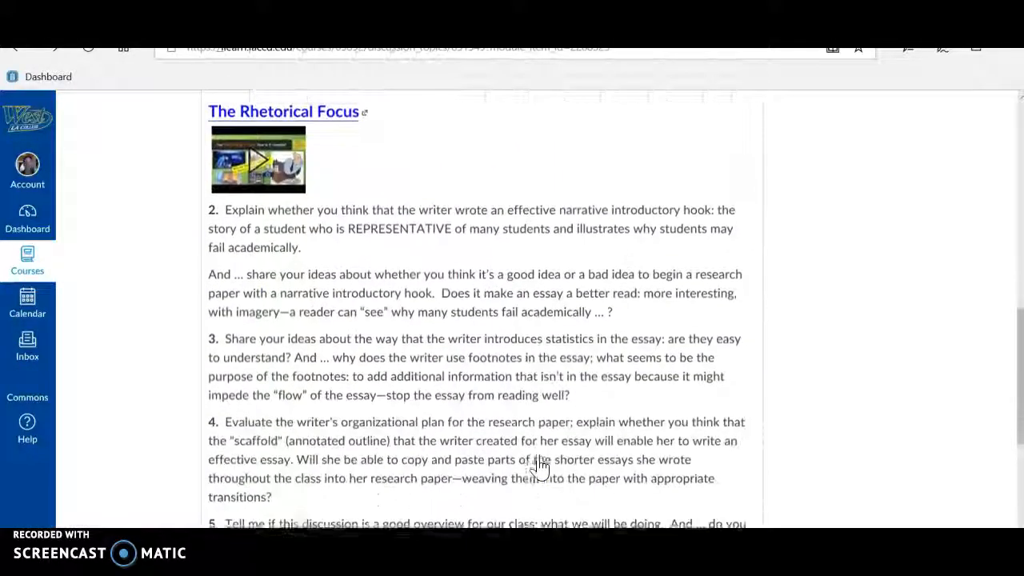
scroll(down, 3)
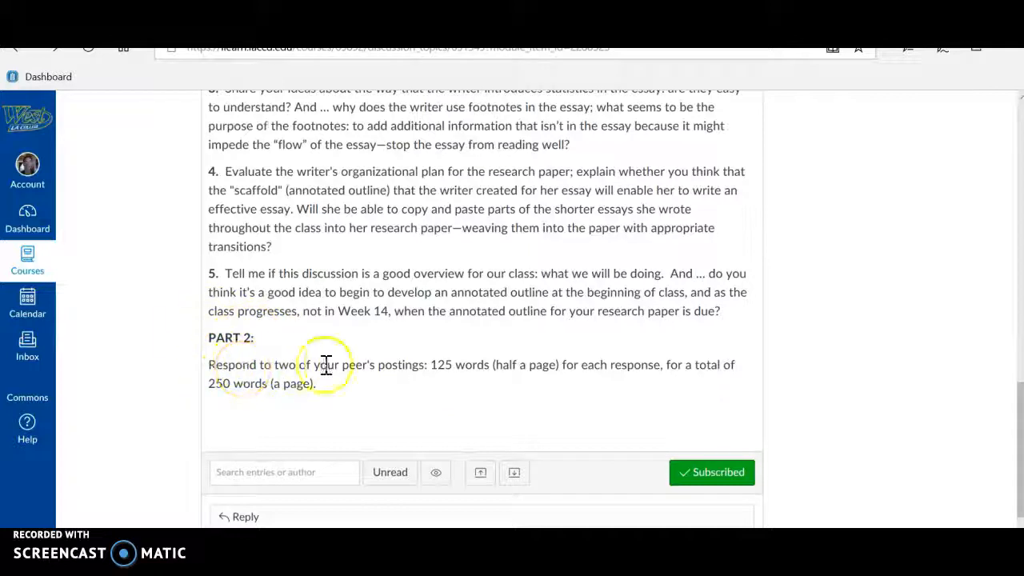
mouse_move(318, 438)
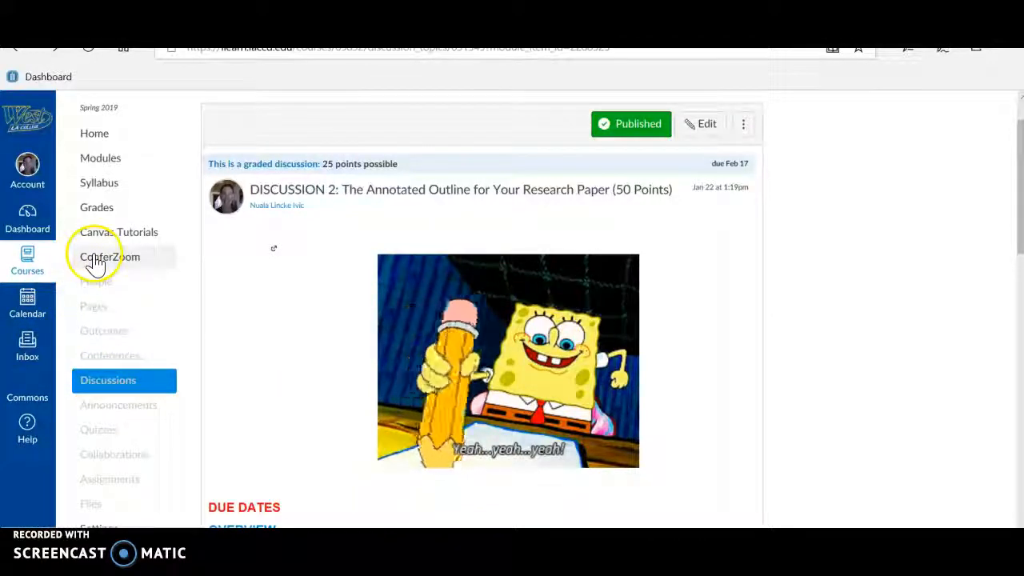
mouse_move(88, 264)
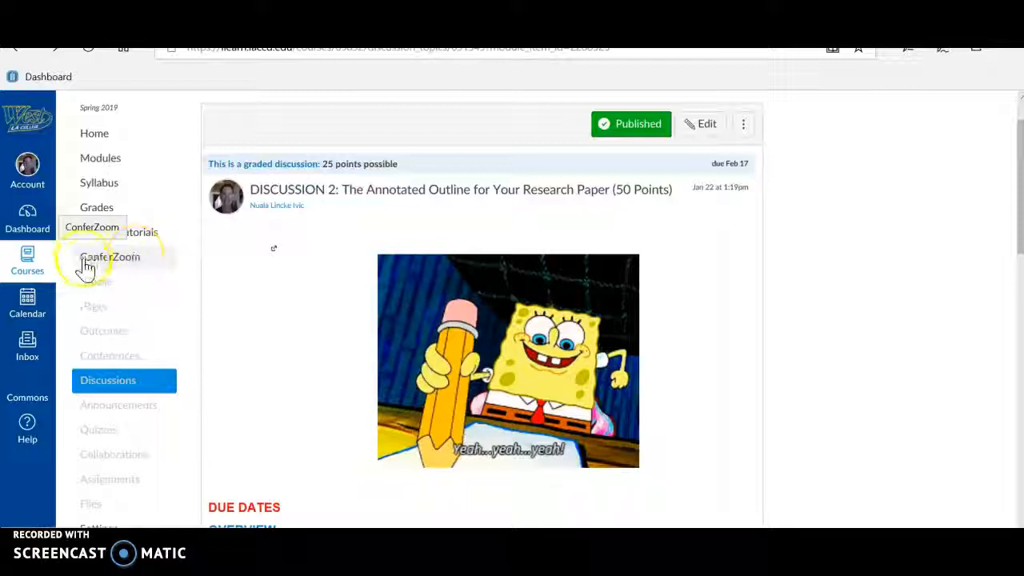